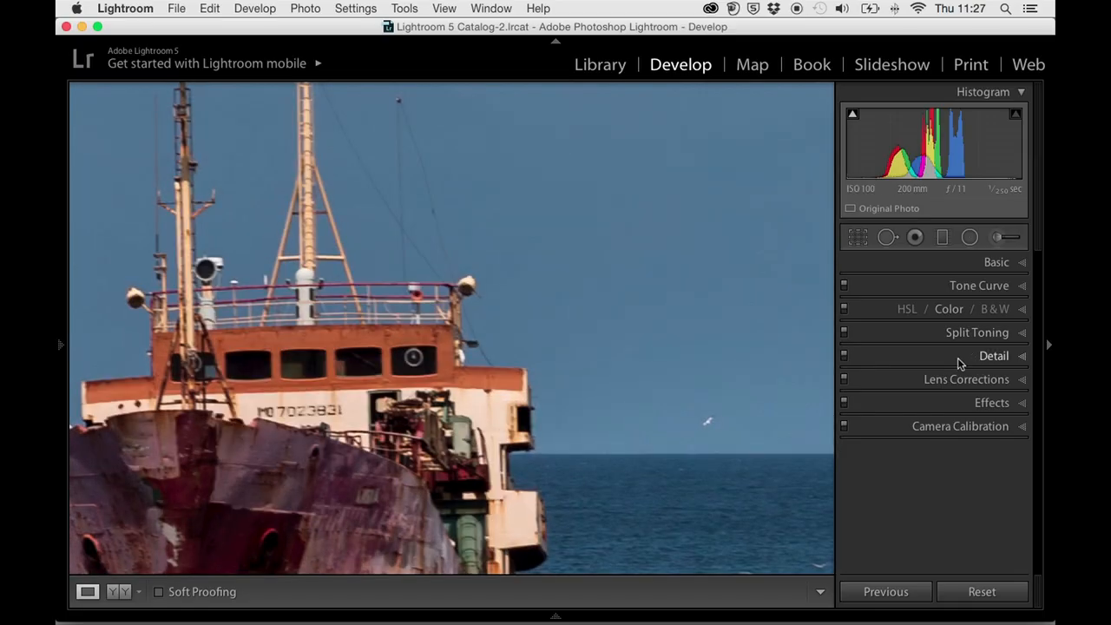
# Expand the Detail panel and raise the Sharpening Amount from 25 to about 44
pyautogui.click(993, 354)
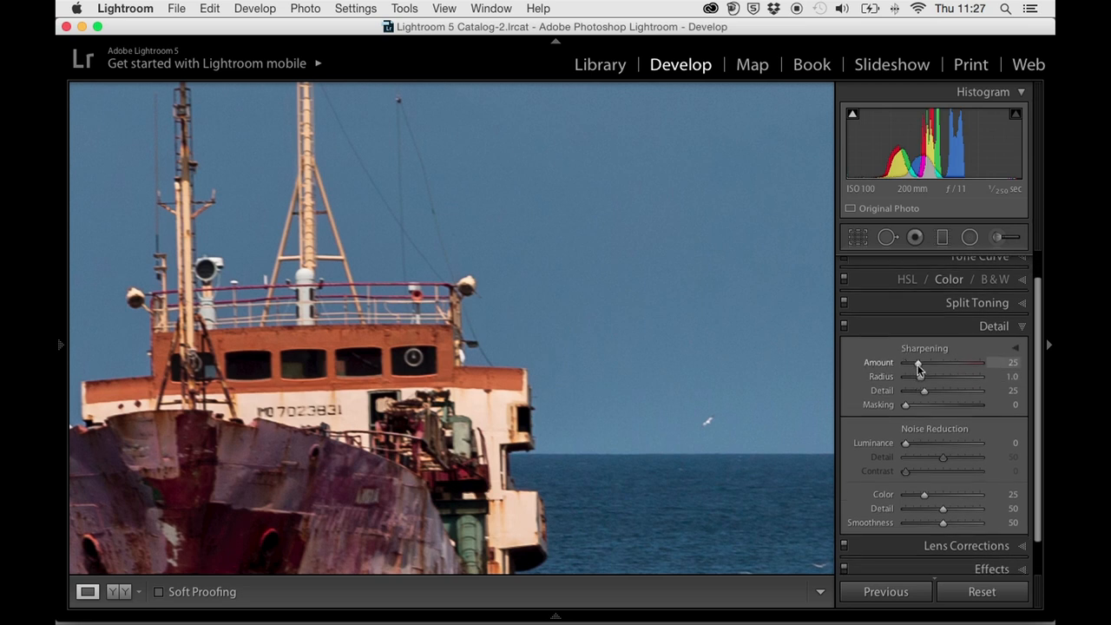
pyautogui.moveTo(916, 363); pyautogui.dragTo(929, 363)
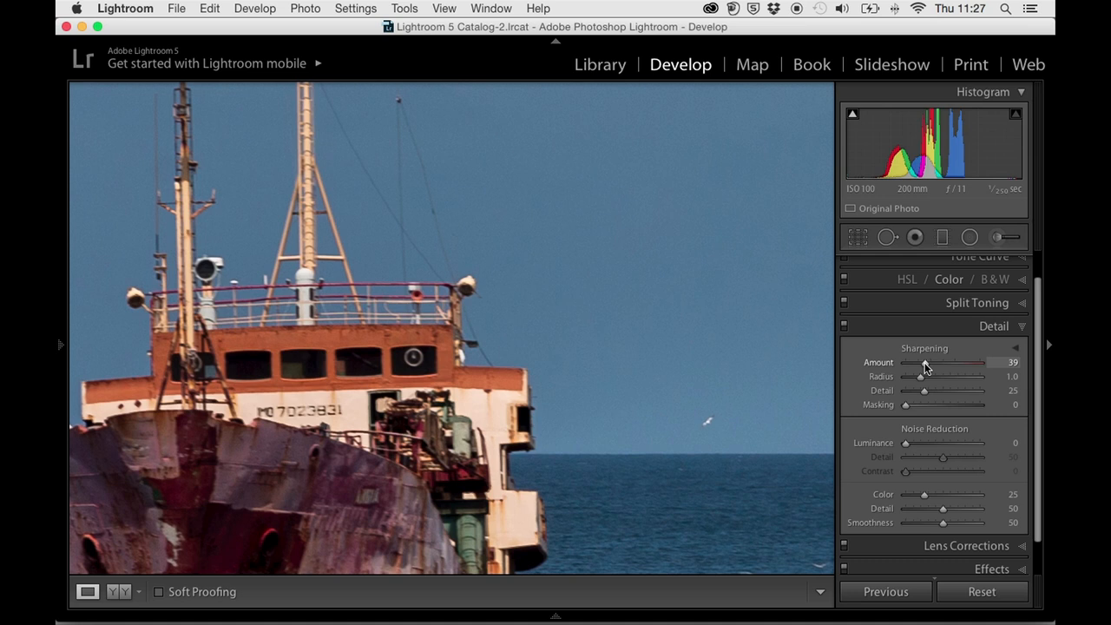
pyautogui.moveTo(921, 363); pyautogui.dragTo(927, 362)
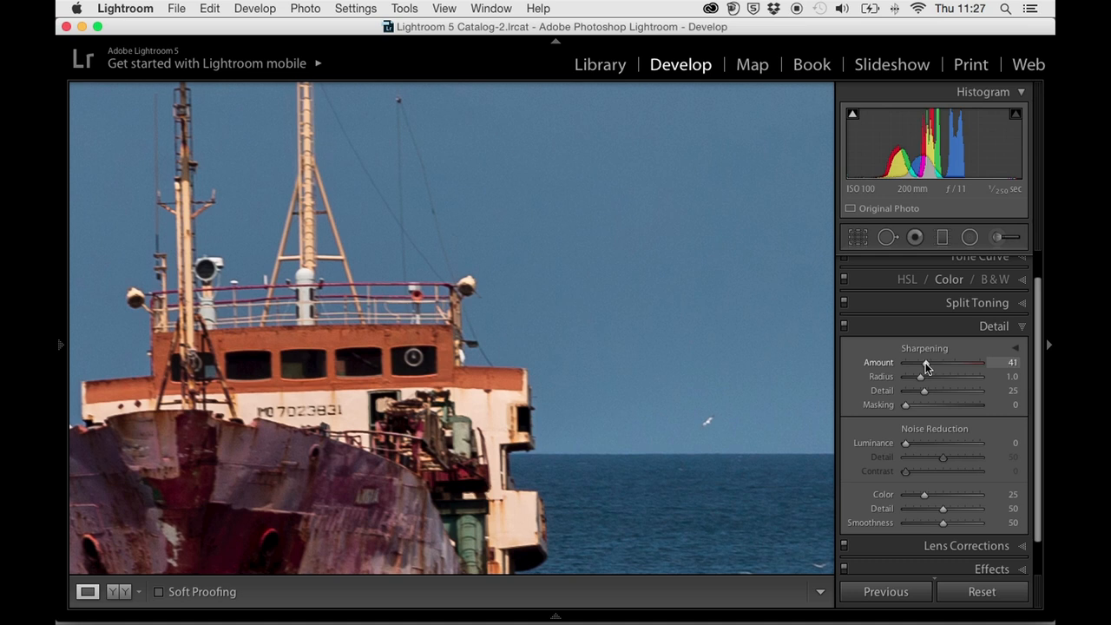
pyautogui.moveTo(927, 362); pyautogui.dragTo(934, 363)
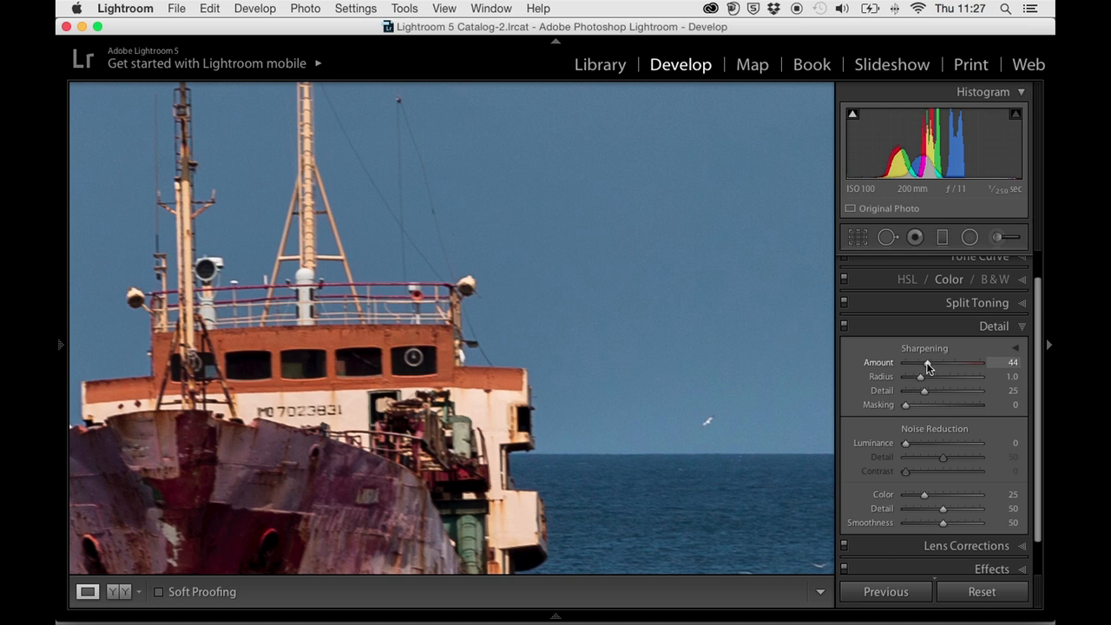